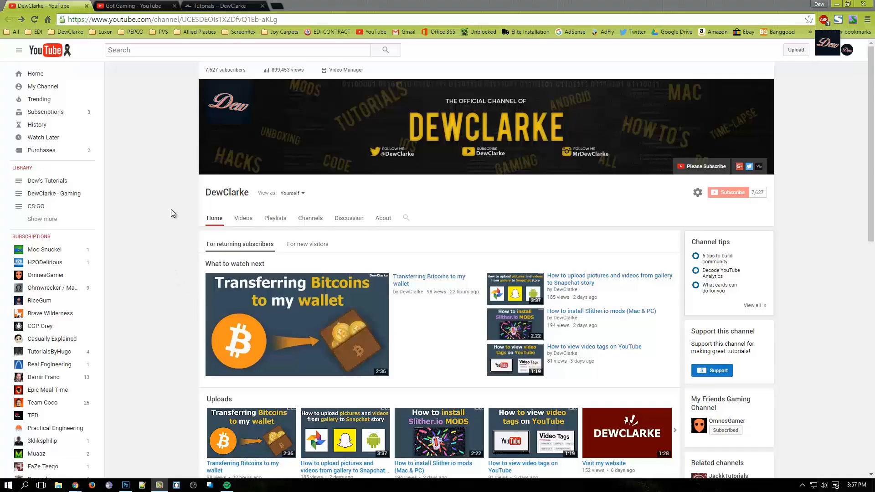
mouse_move(168, 205)
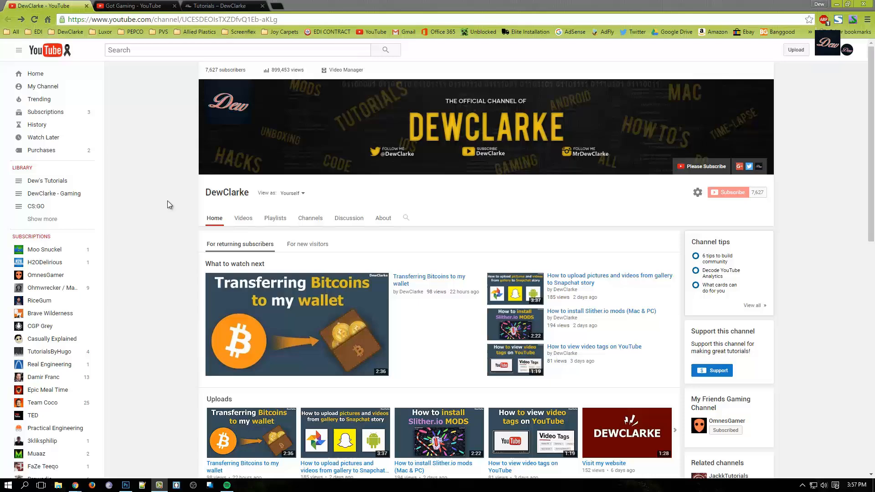
mouse_move(171, 192)
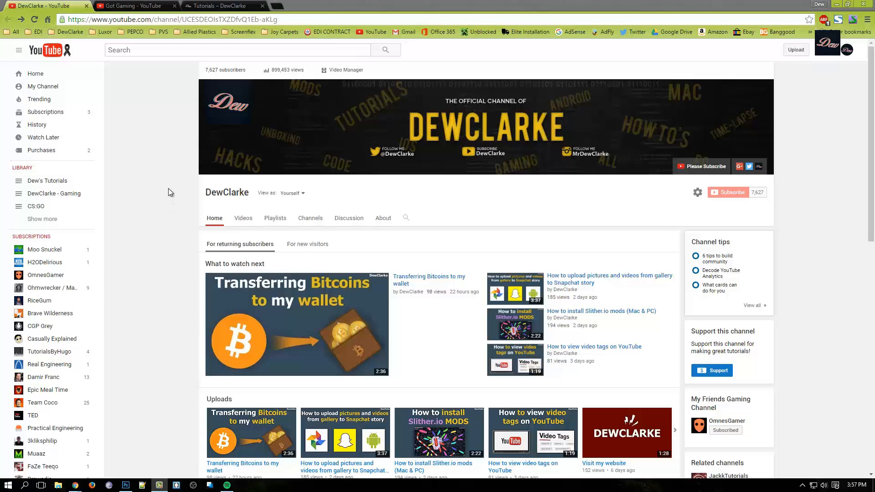
Show the Got Gaming channel's Videos page after a brief look at the DewClarke website.
click(134, 5)
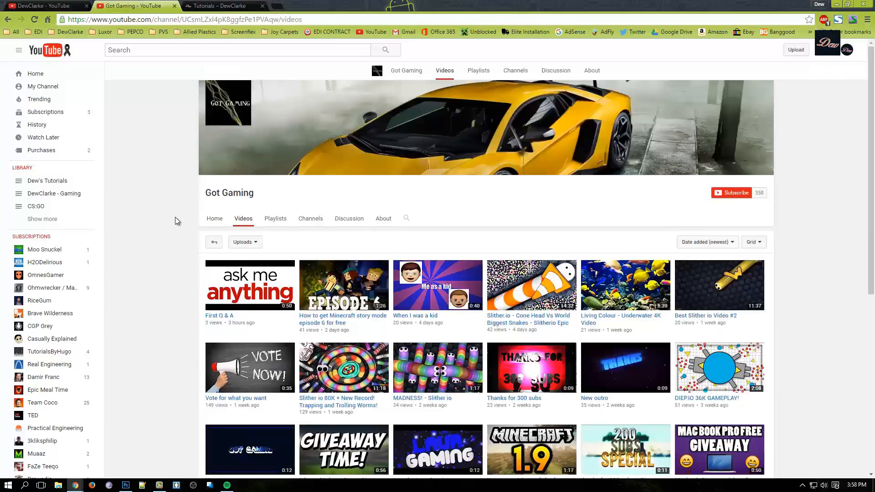
click(223, 5)
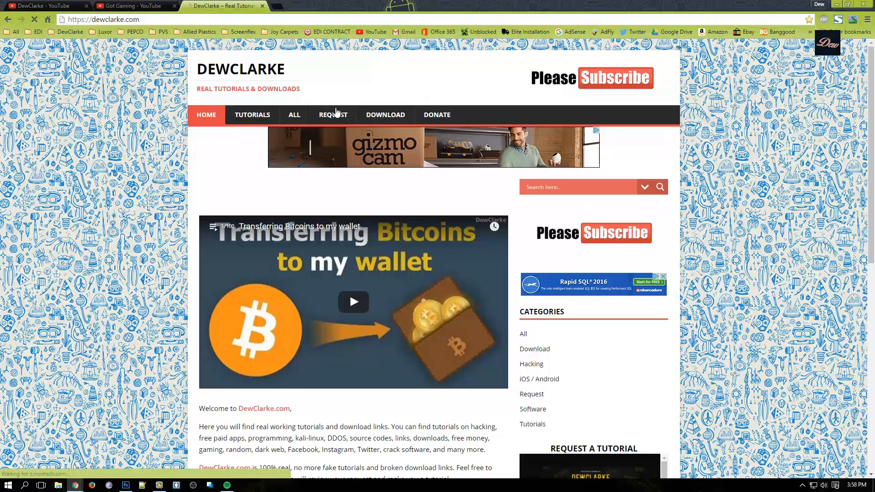
click(333, 115)
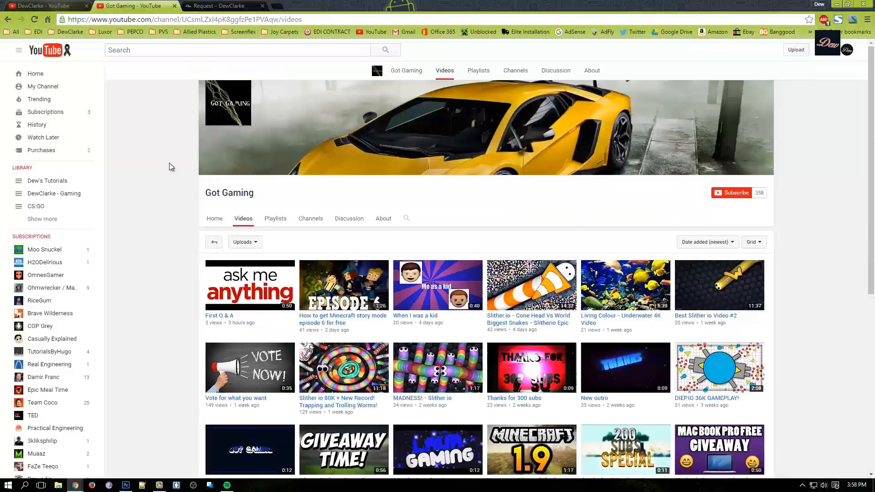
mouse_move(169, 182)
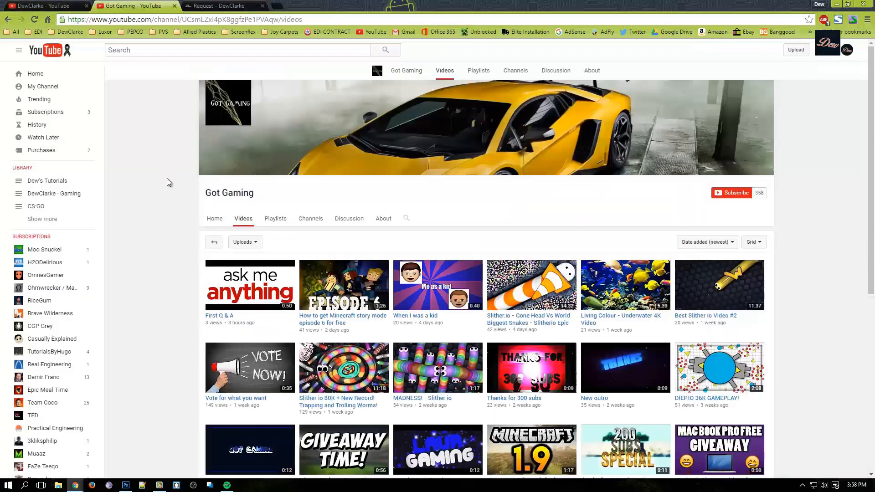
mouse_move(154, 185)
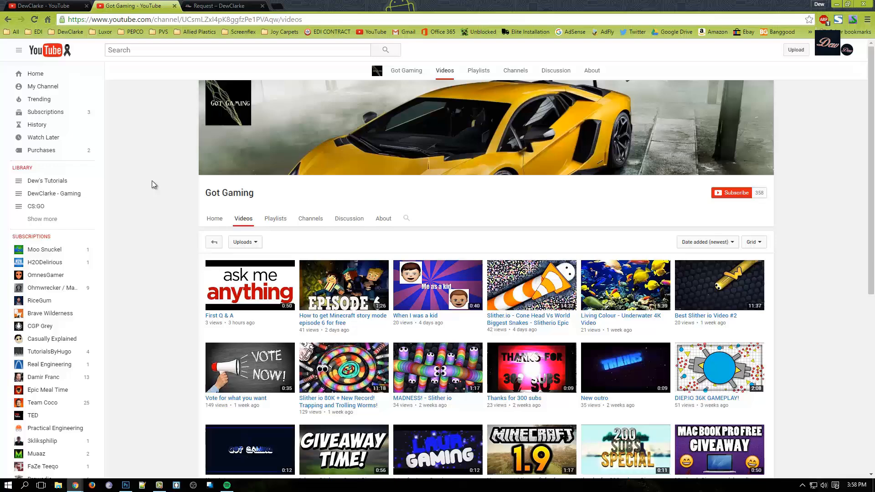
mouse_move(166, 177)
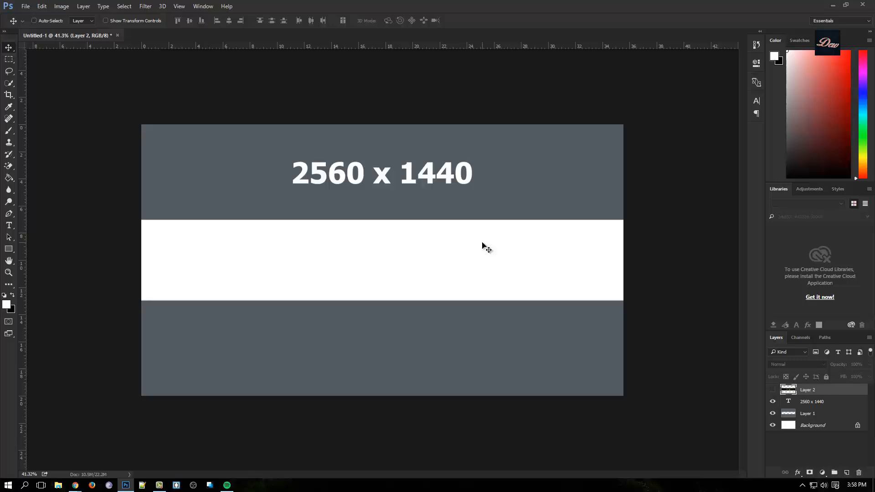
mouse_move(360, 168)
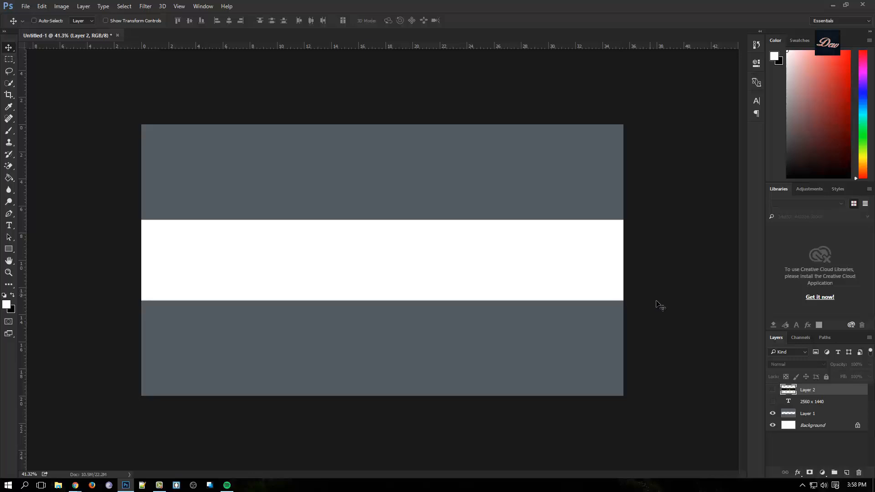
mouse_move(171, 252)
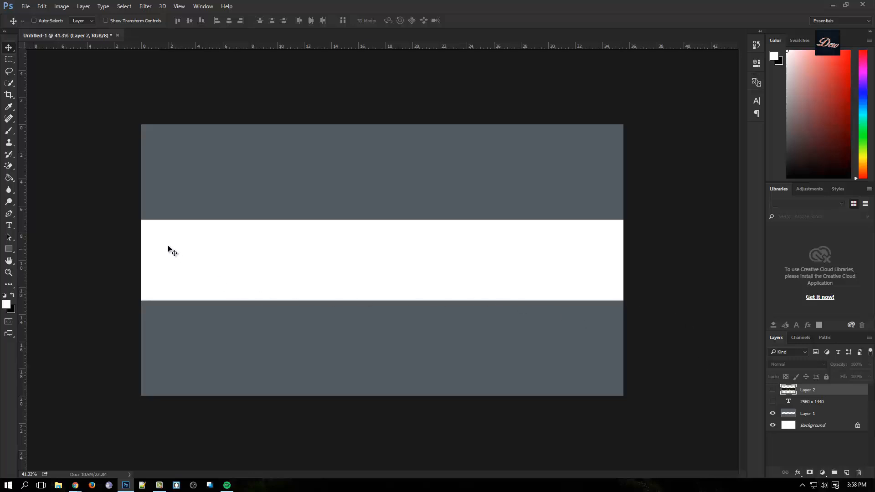
mouse_move(182, 250)
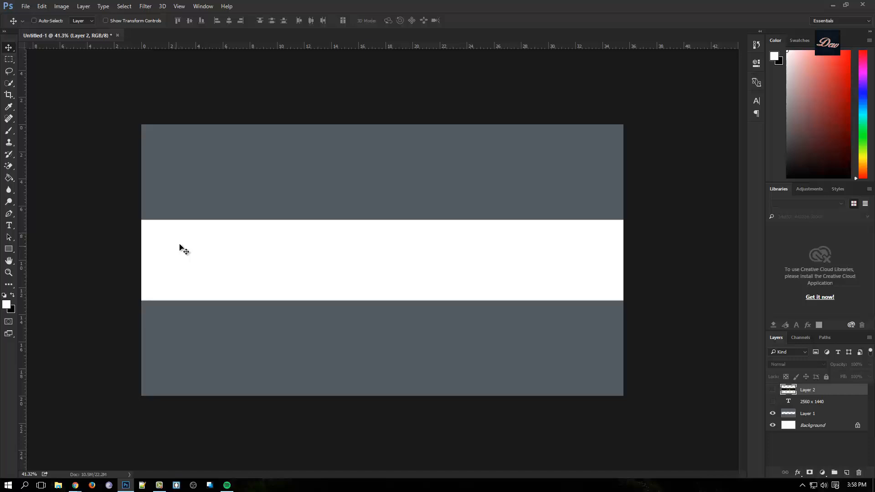
mouse_move(234, 218)
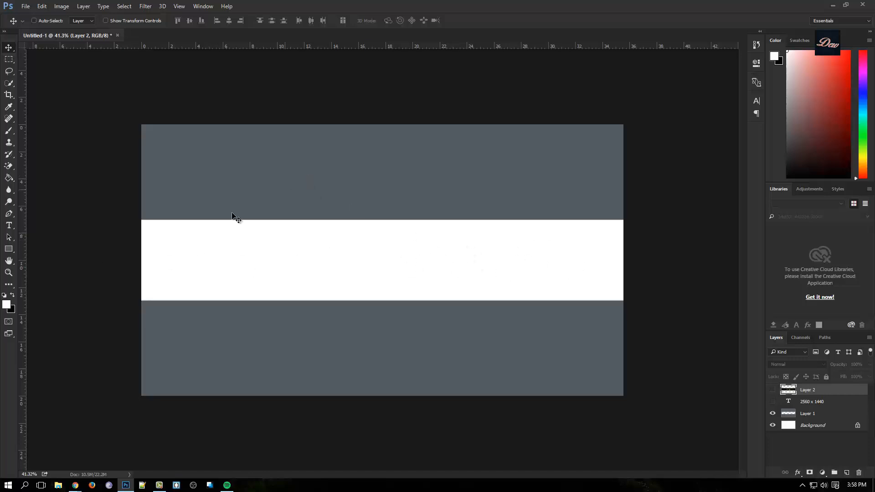
mouse_move(578, 306)
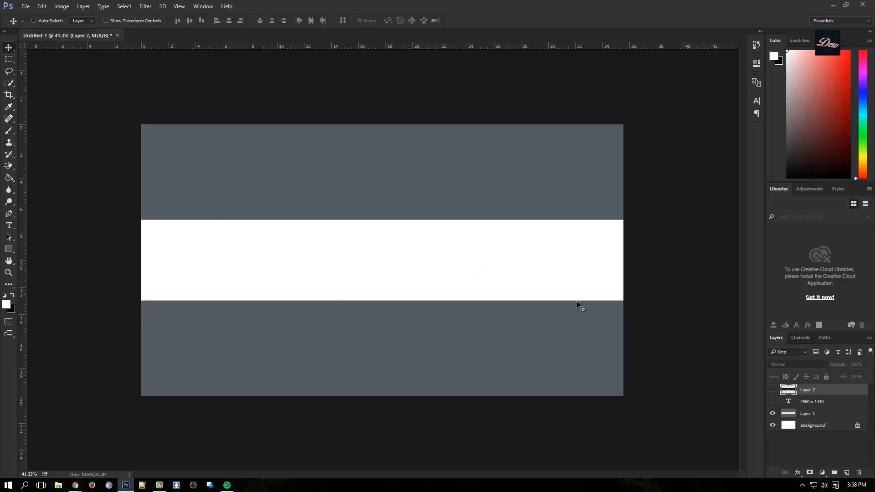
mouse_move(203, 399)
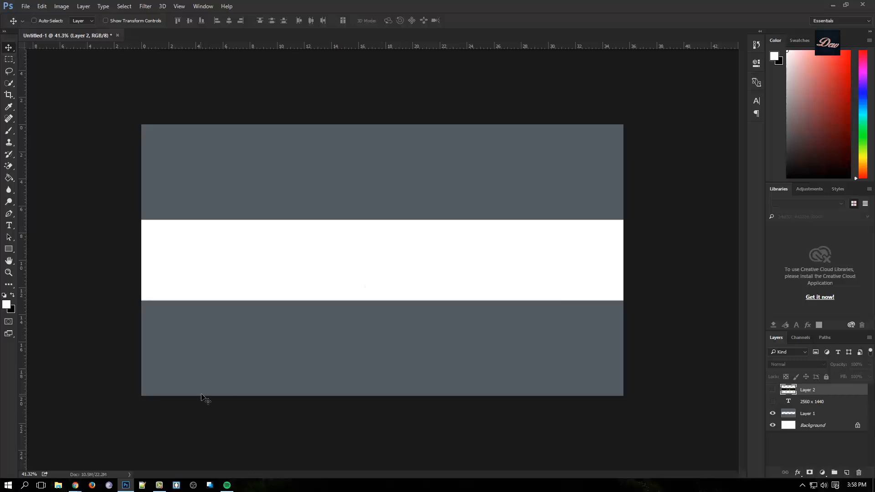
mouse_move(422, 285)
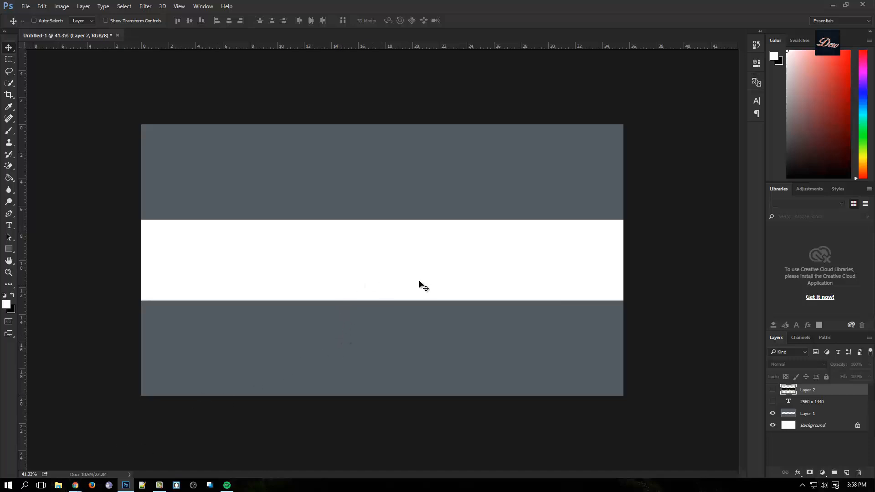
mouse_move(646, 335)
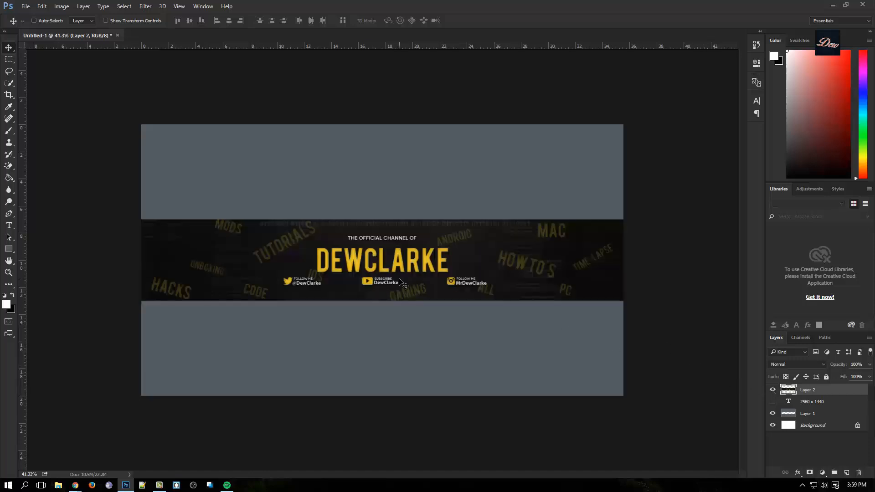
mouse_move(159, 221)
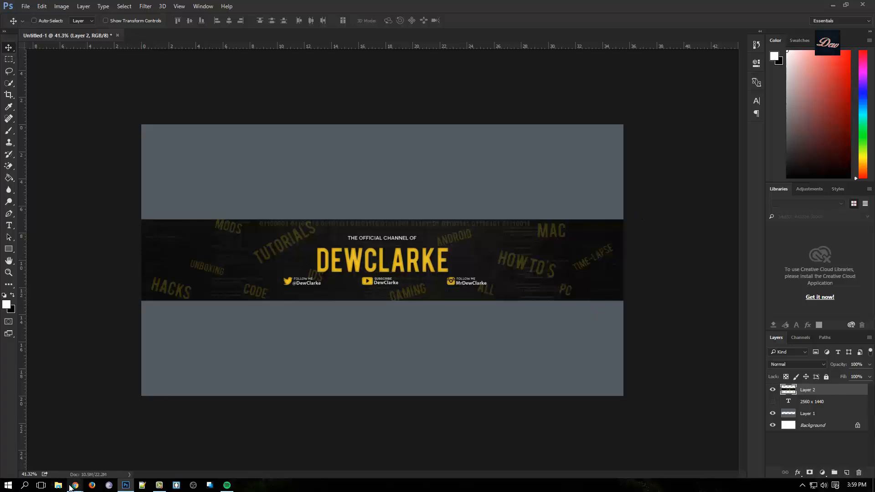
mouse_move(74, 484)
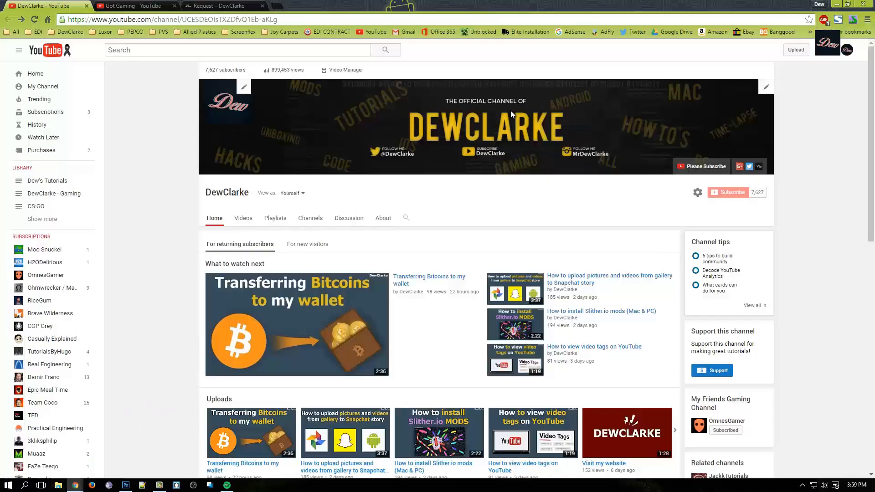
mouse_move(371, 268)
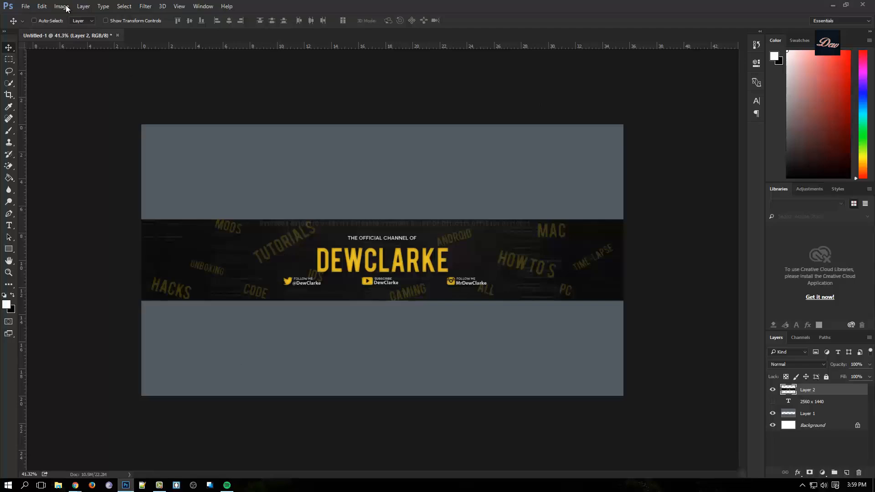
click(42, 6)
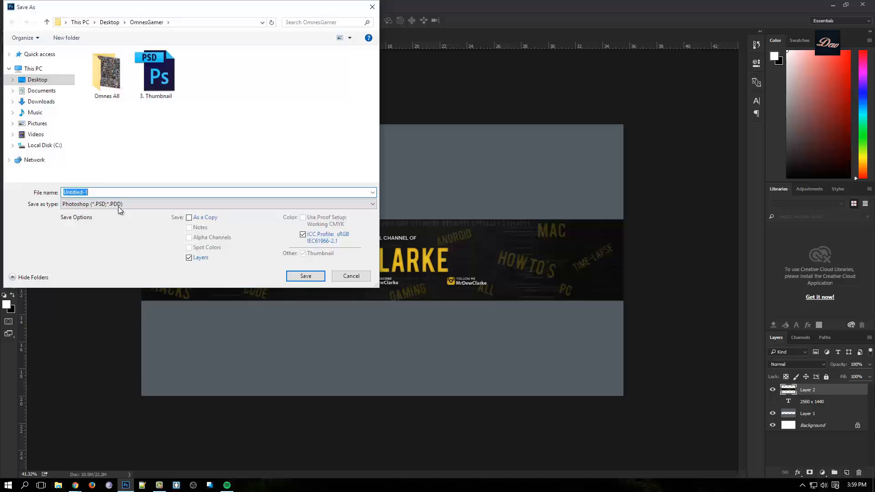
click(217, 203)
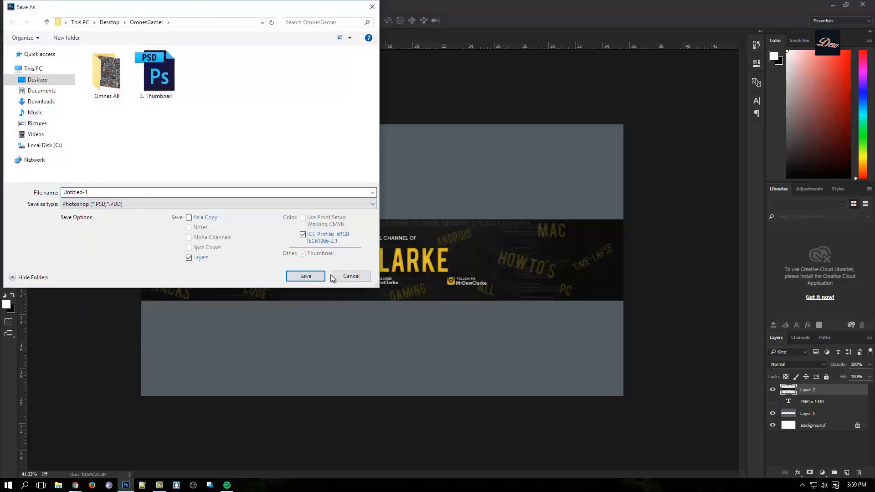
click(306, 276)
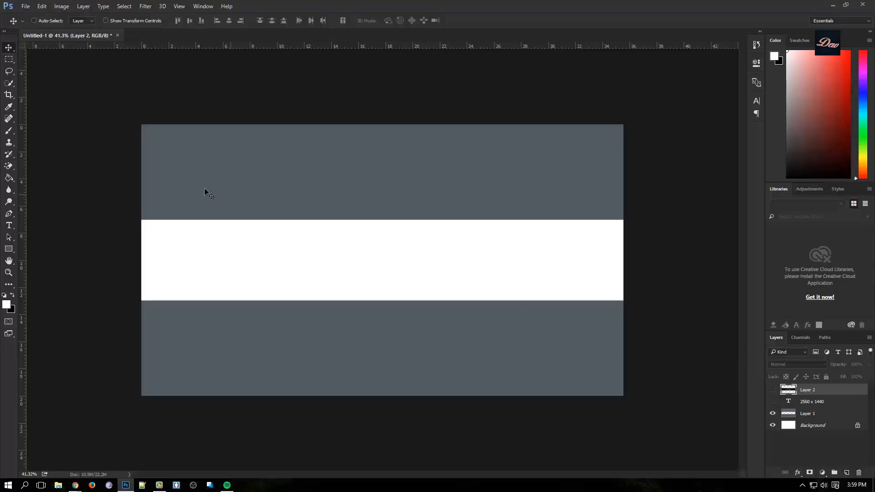
mouse_move(575, 333)
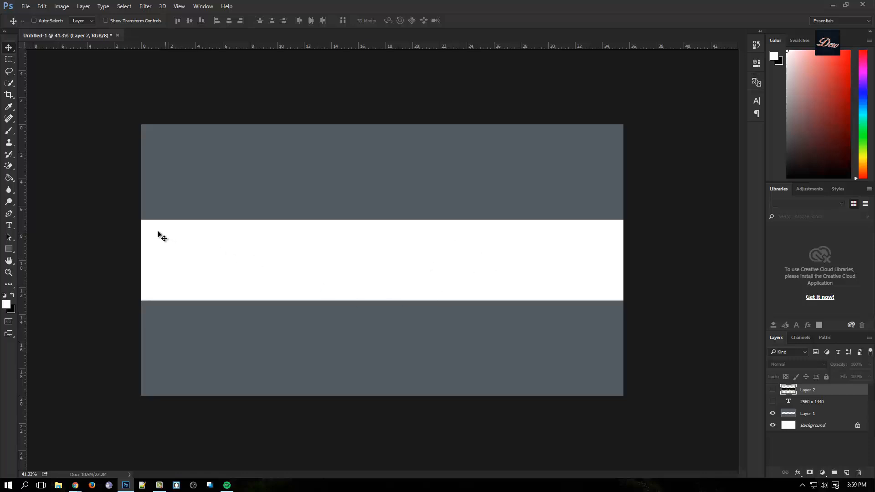
mouse_move(513, 232)
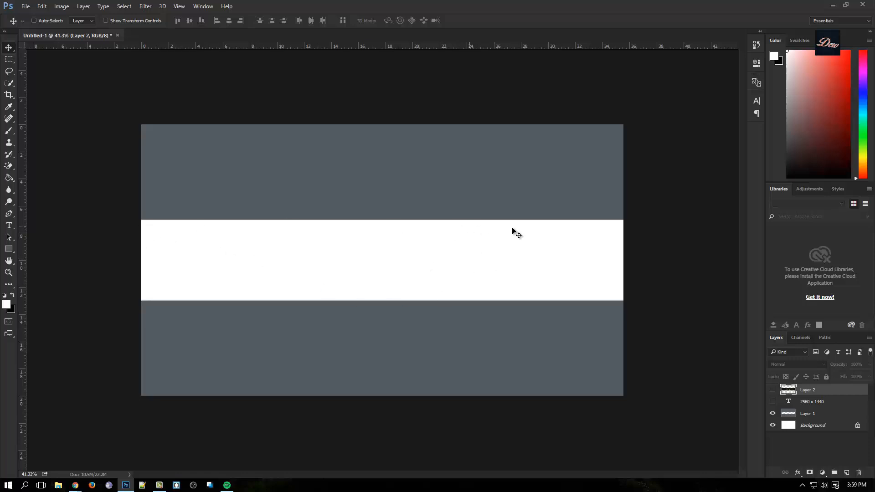
mouse_move(662, 239)
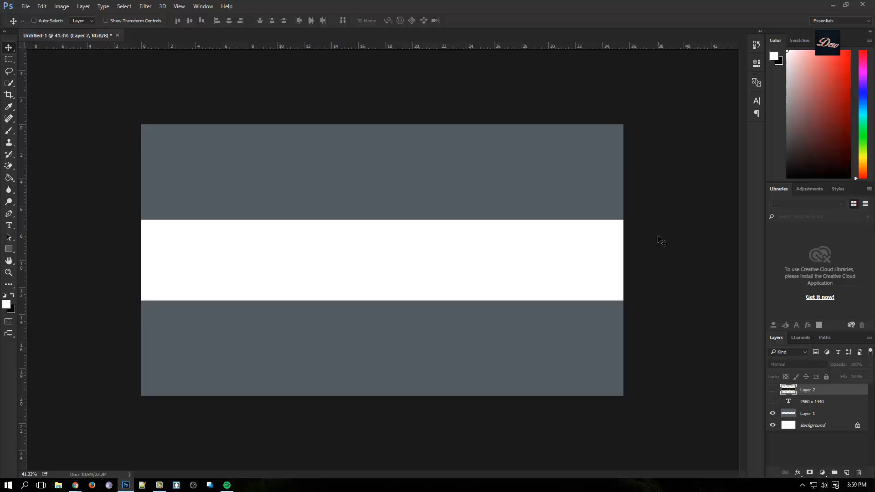
mouse_move(461, 268)
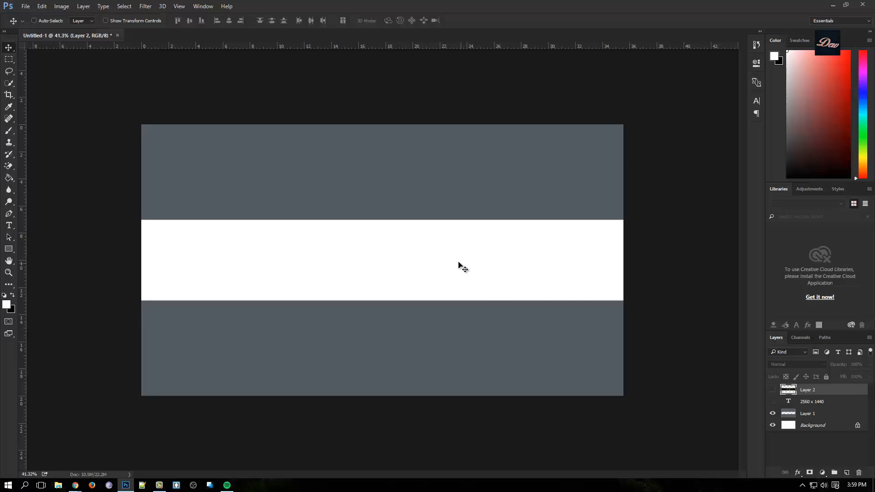
mouse_move(479, 297)
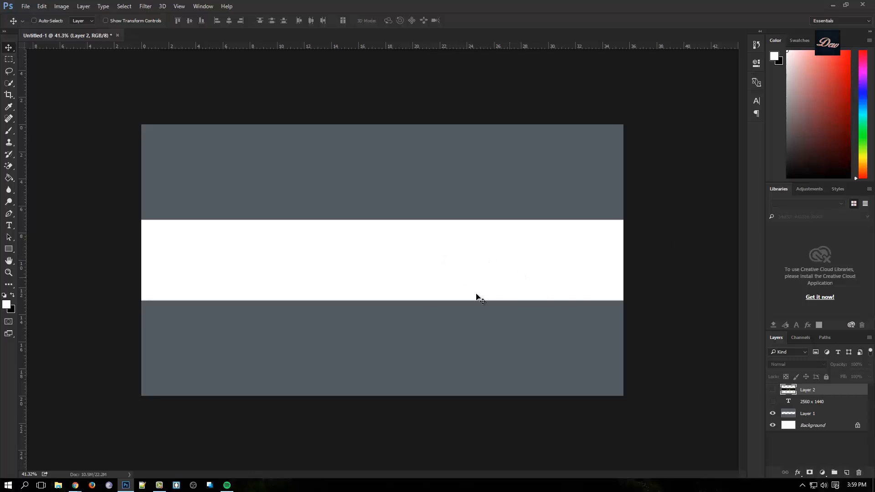
mouse_move(168, 416)
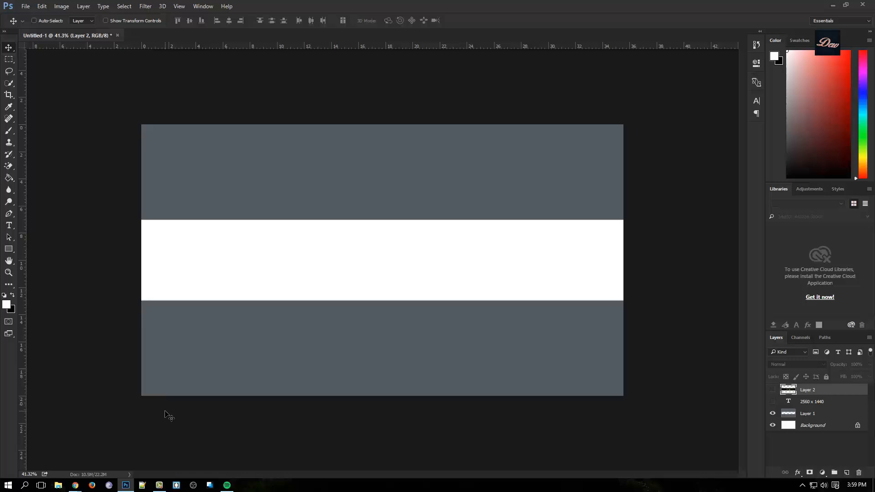
mouse_move(153, 439)
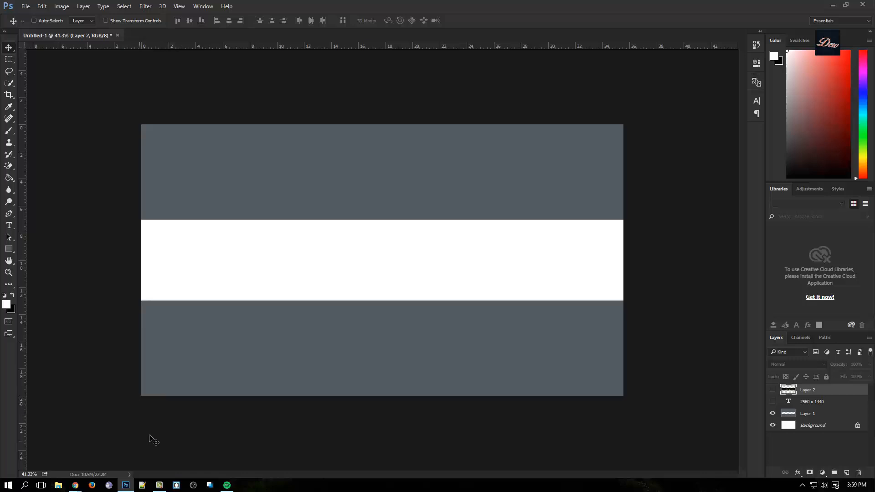
mouse_move(73, 484)
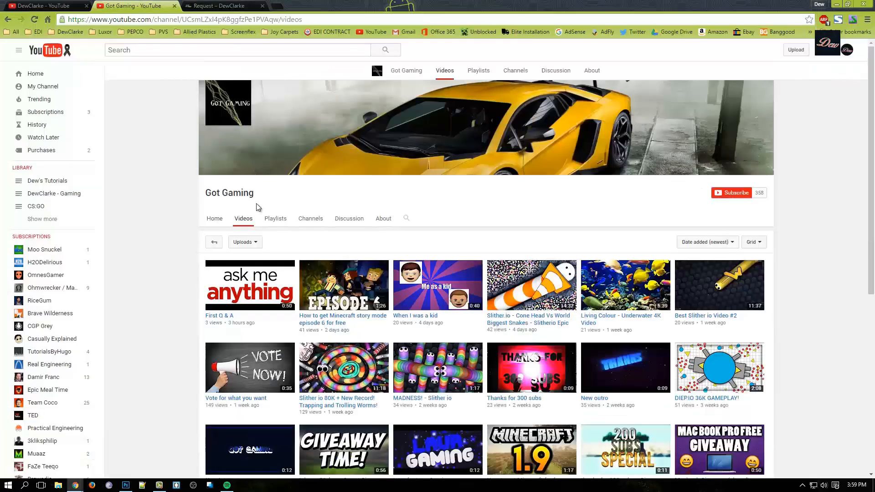
Switch to the DewClarke Request a Tutorial page.
click(223, 5)
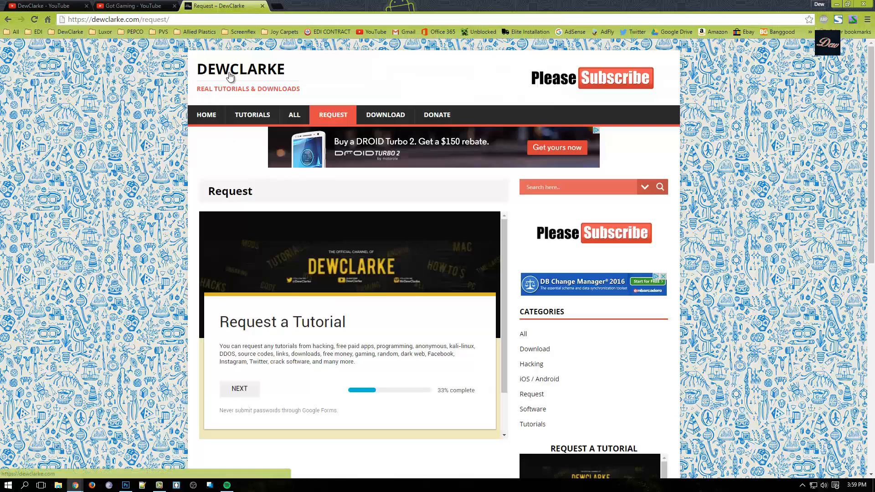
mouse_move(44, 6)
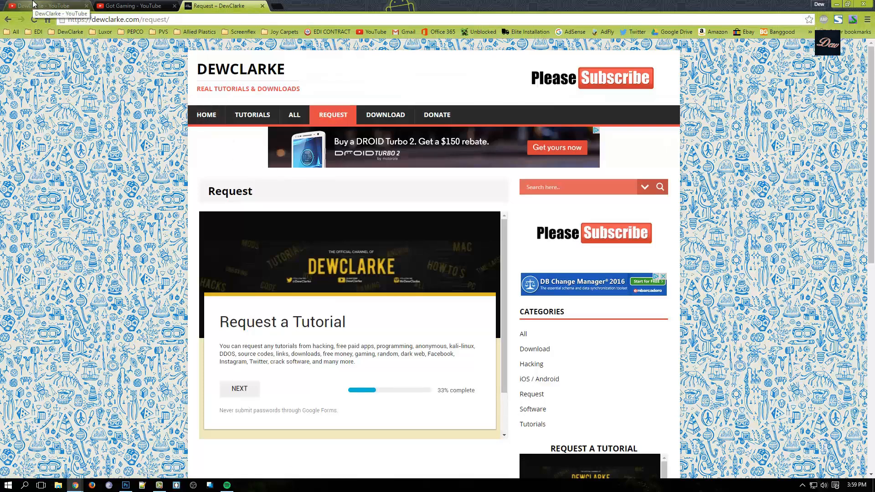